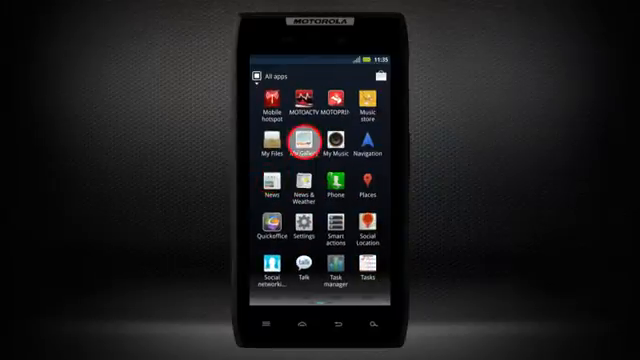
Step: Continue past the wireless setup introduction to the MotoCast ID sign-in step
click(308, 138)
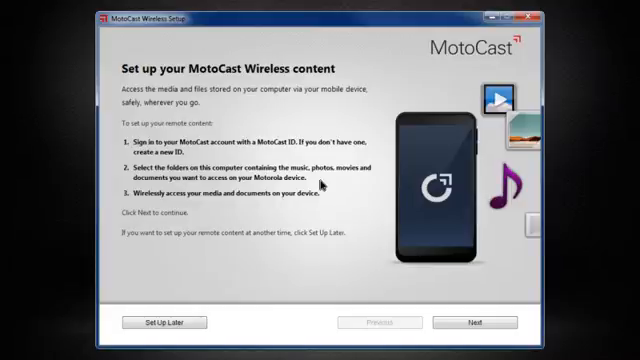
click(476, 320)
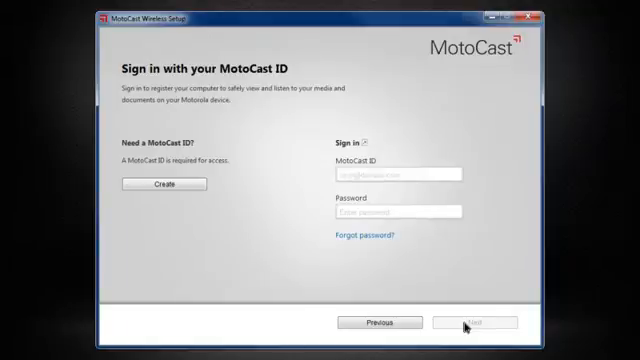
click(160, 184)
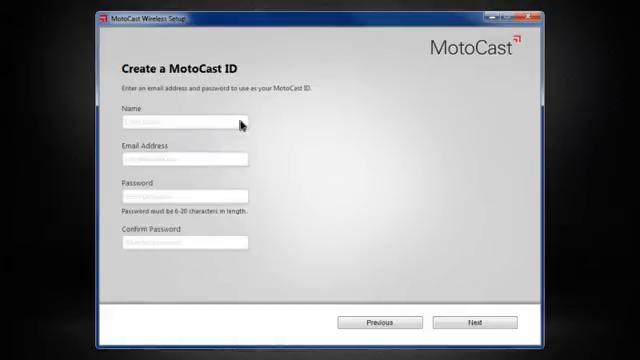
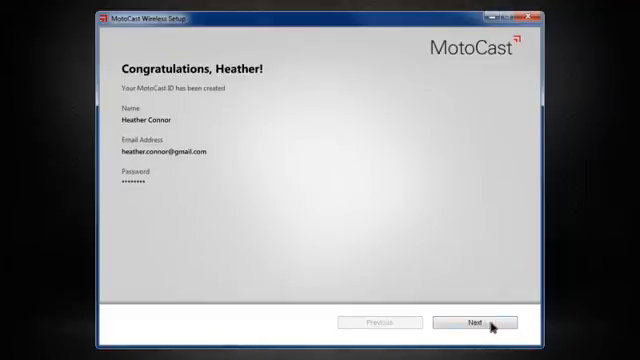
Step: Accept the default Music, Videos, Pictures, Documents and Desktop folders for wireless access
click(476, 322)
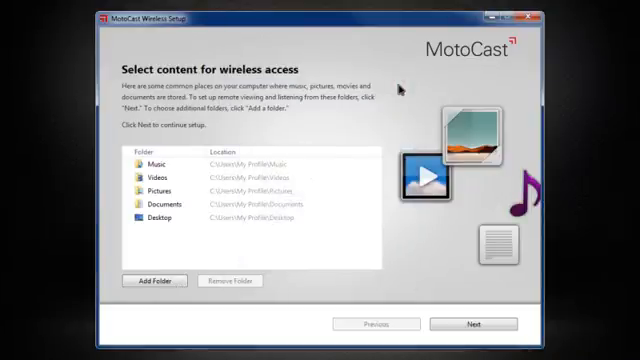
click(466, 322)
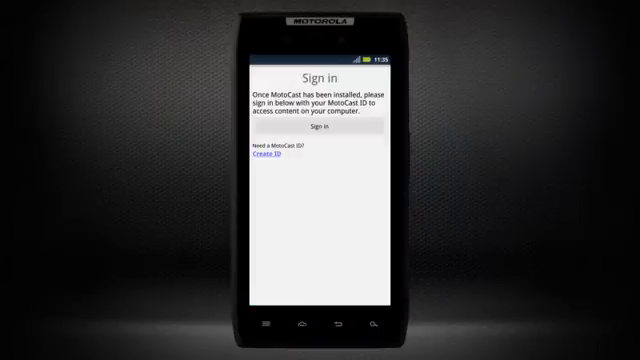
click(320, 128)
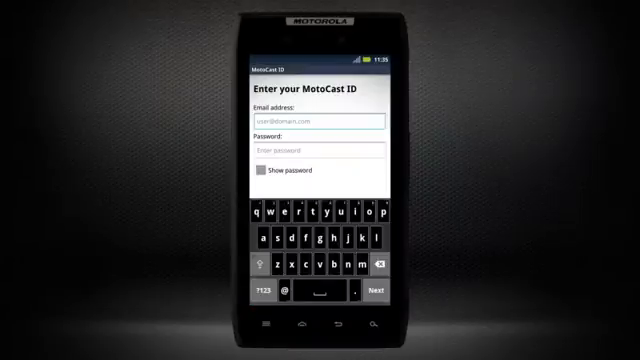
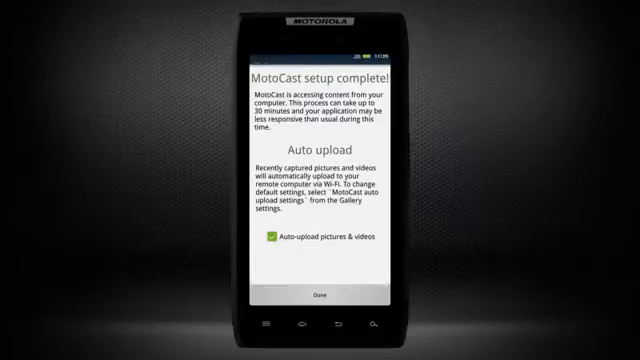
click(320, 298)
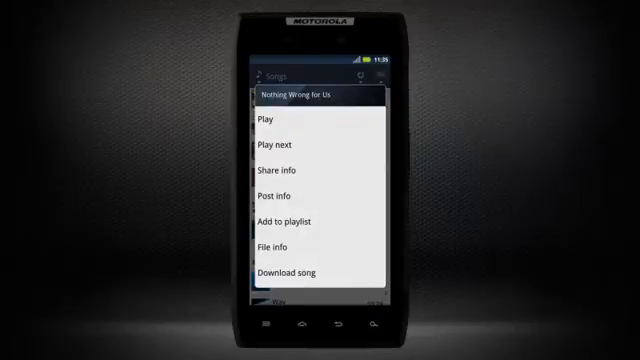
Step: Bring up the options menu for a song streamed from the computer
click(290, 272)
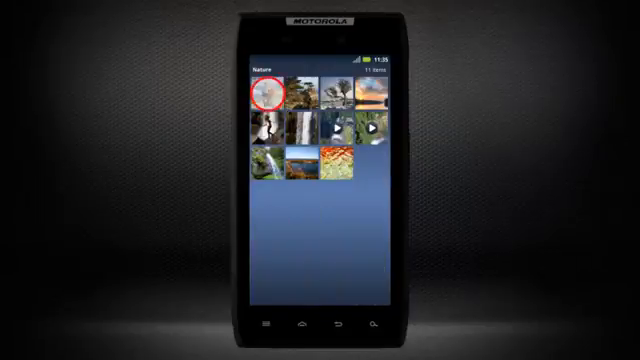
Step: View one of the photos in the Nature album streamed from the computer
click(268, 94)
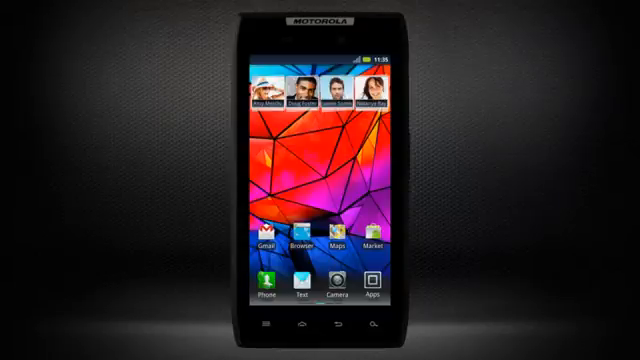
Step: Return the phone to its home screen
click(372, 296)
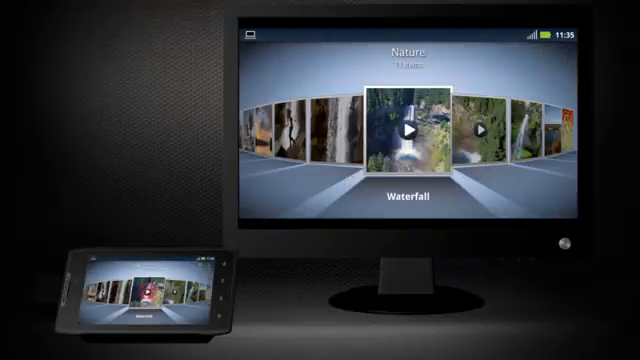
Step: Show the Waterfall photo from the Nature album full screen on the large display
click(408, 136)
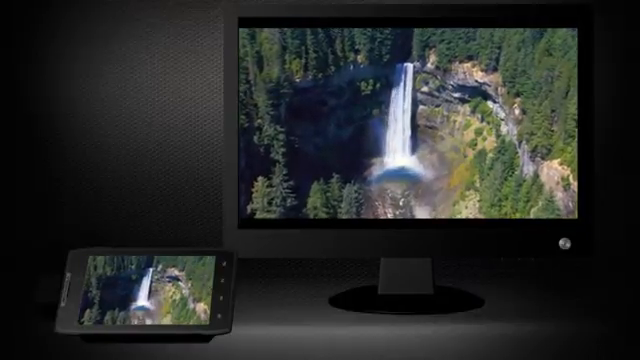